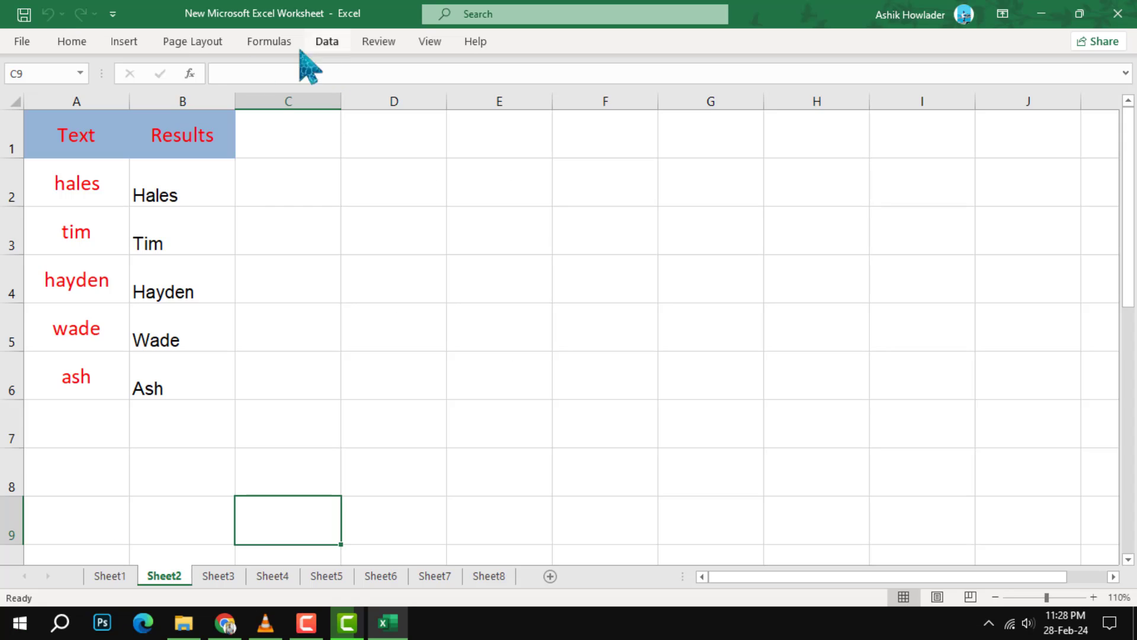
Step: Select the whole Results column (B) on Sheet2 from its header
{"action": "left_click", "coordinate": [181, 101]}
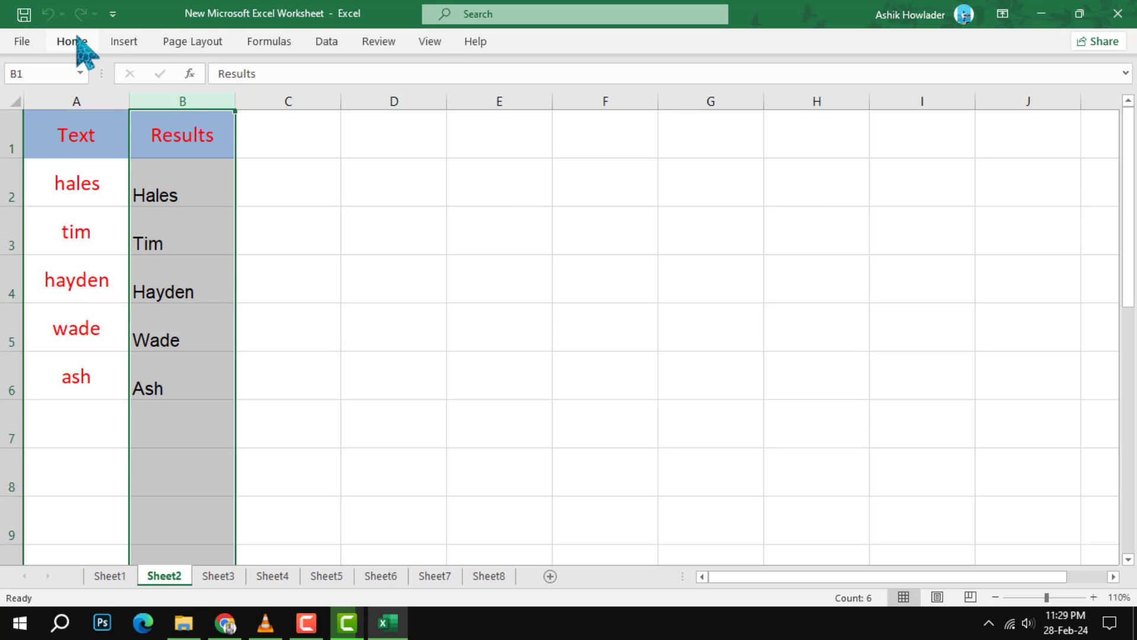
Step: Hide column B via Home > Format > Hide & Unhide > Hide Columns
{"action": "left_click", "coordinate": [71, 42]}
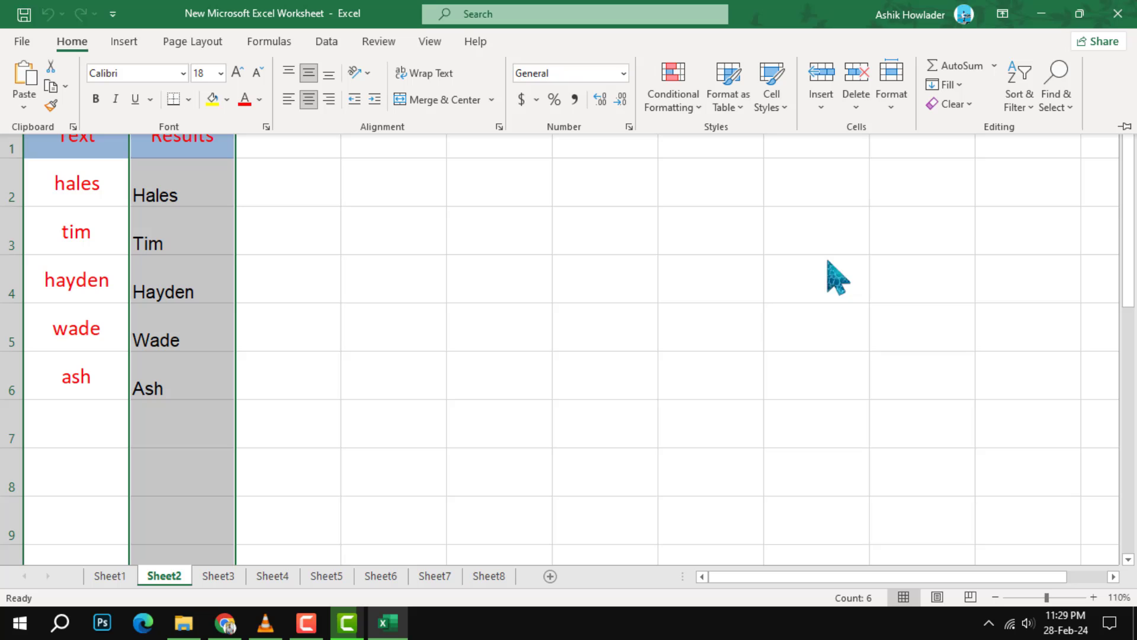
{"action": "left_click", "coordinate": [891, 85]}
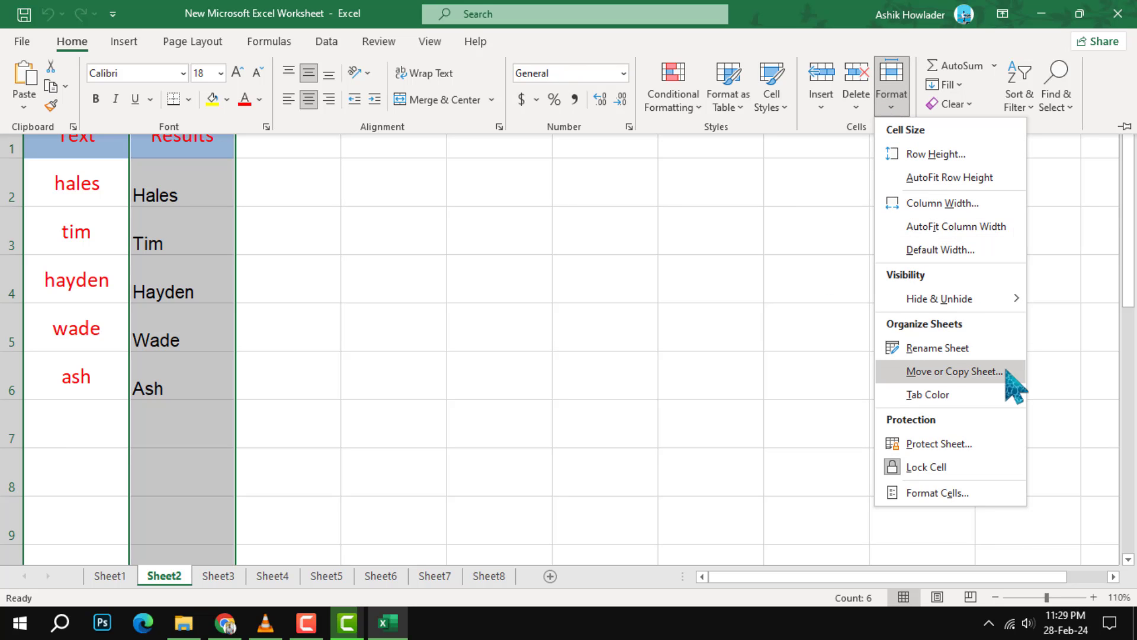
{"action": "mouse_move", "coordinate": [940, 299]}
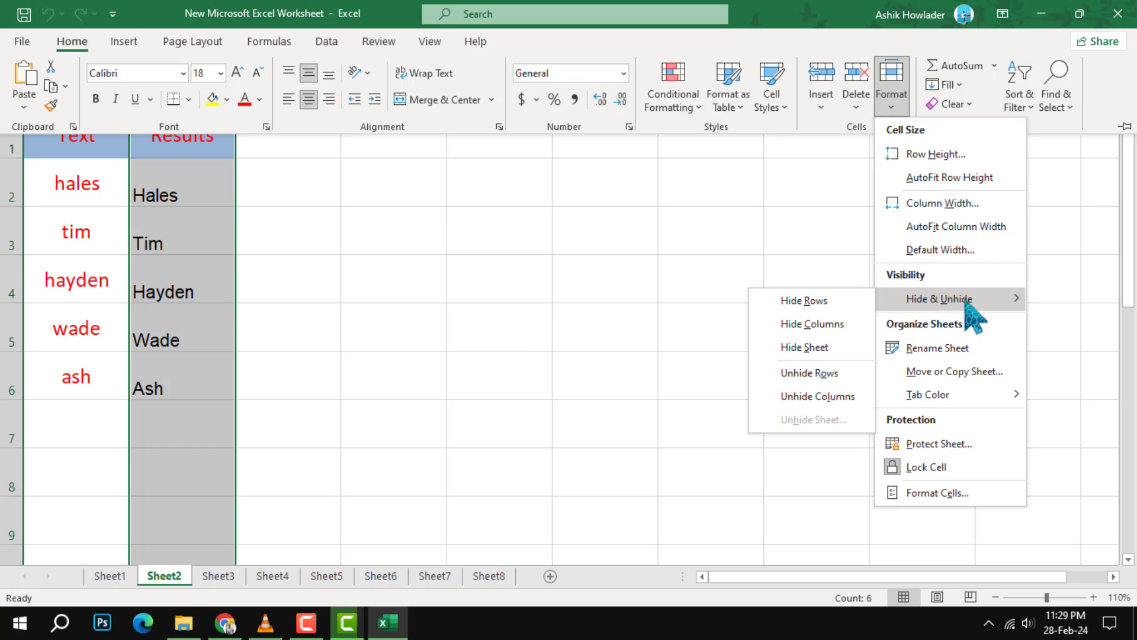
{"action": "mouse_move", "coordinate": [810, 300]}
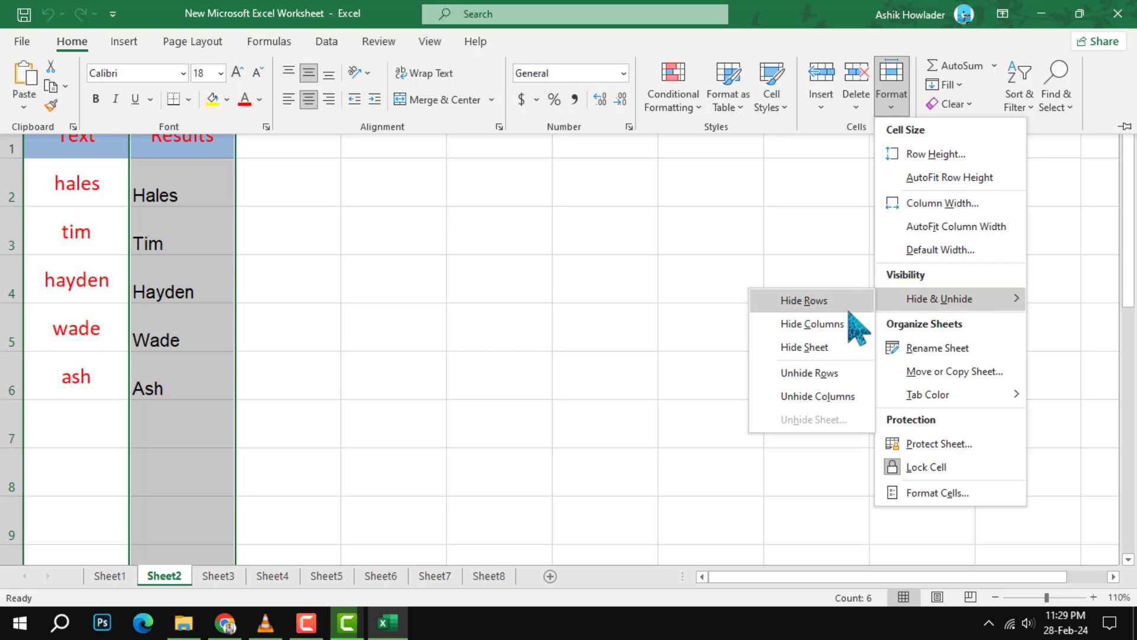
{"action": "mouse_move", "coordinate": [819, 324]}
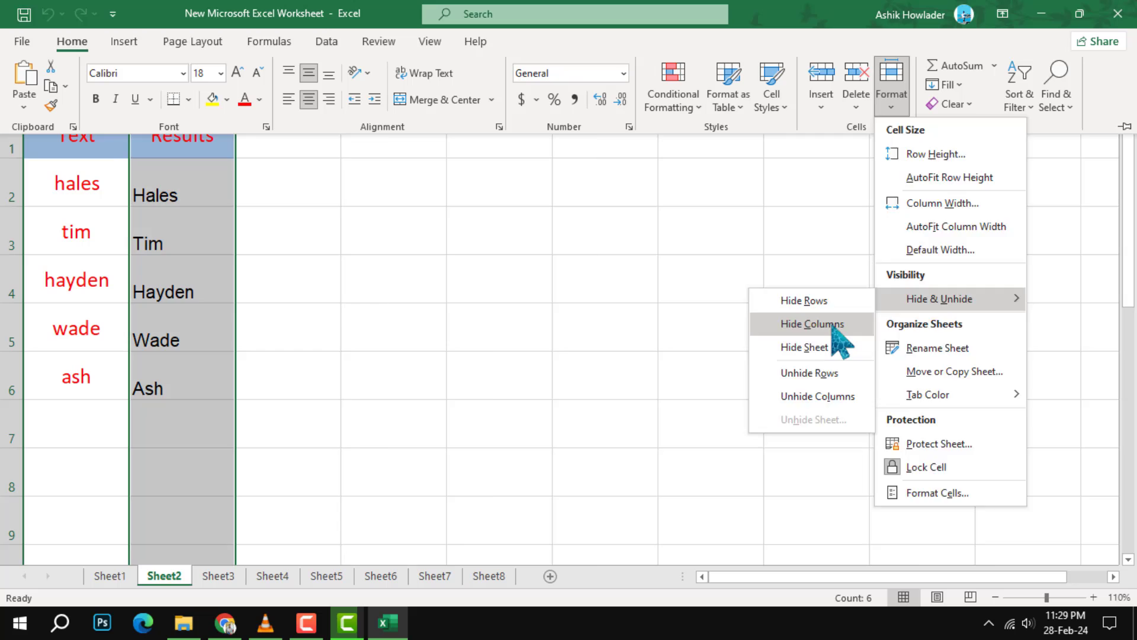
{"action": "left_click", "coordinate": [812, 324]}
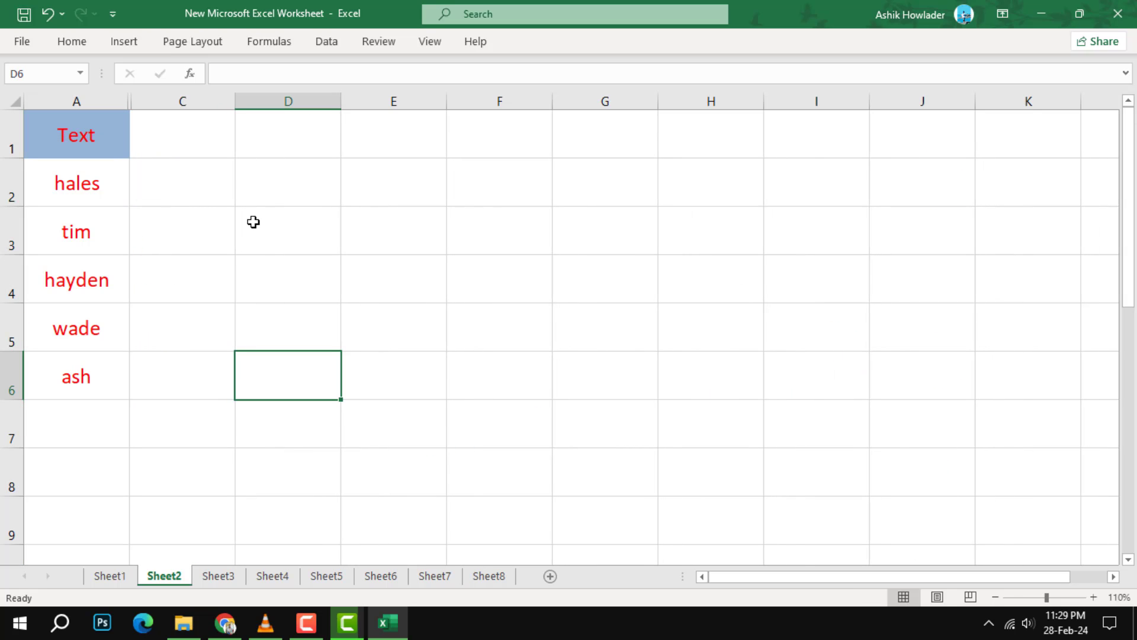
{"action": "mouse_move", "coordinate": [171, 150]}
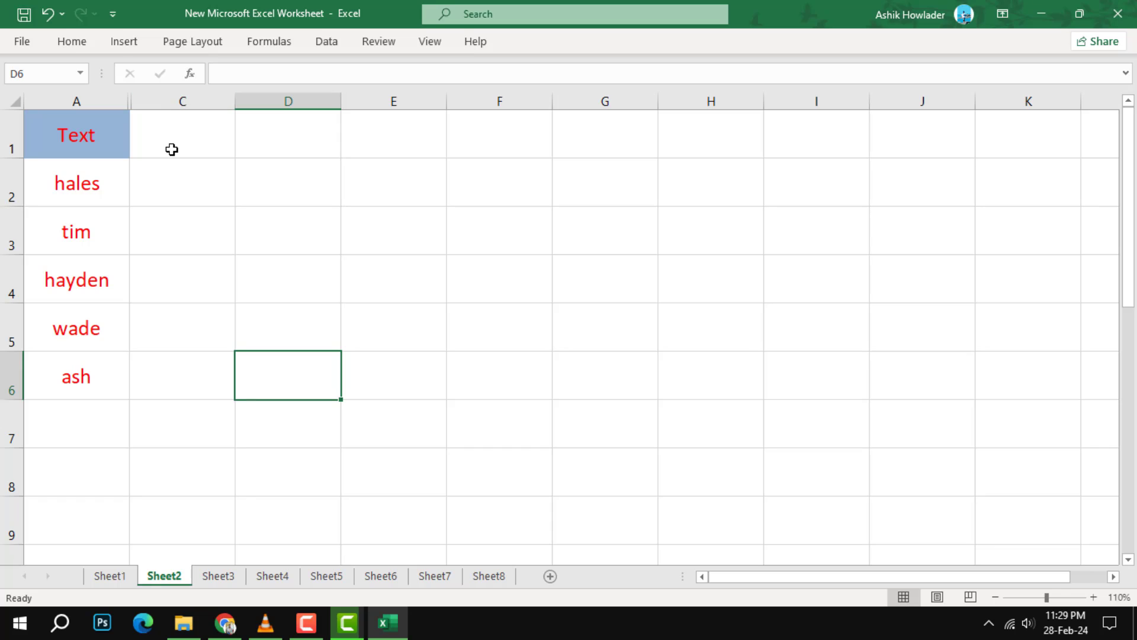
{"action": "left_click", "coordinate": [182, 133]}
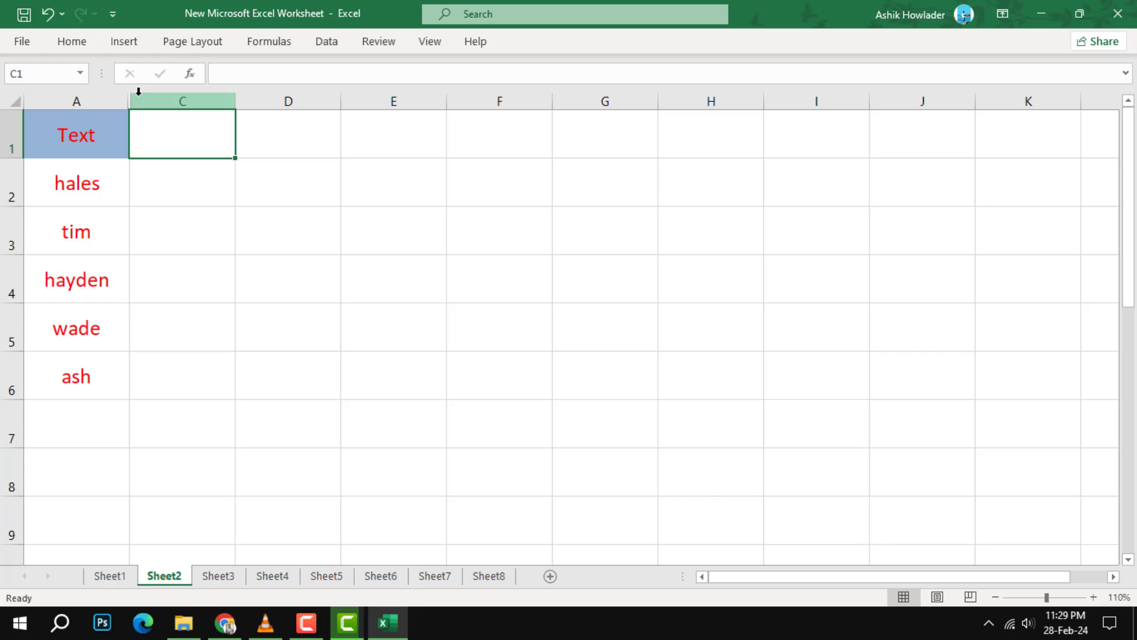
Step: Unhide column B via Format > Hide & Unhide, then deselect on an empty cell
{"action": "left_click", "coordinate": [72, 42]}
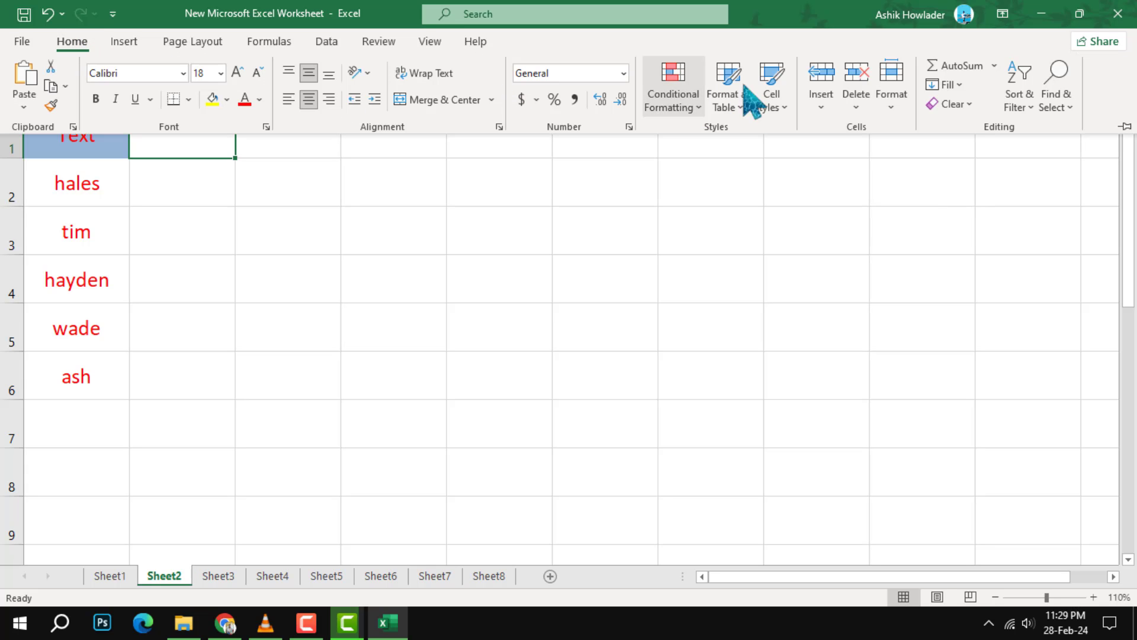
{"action": "left_click", "coordinate": [891, 85]}
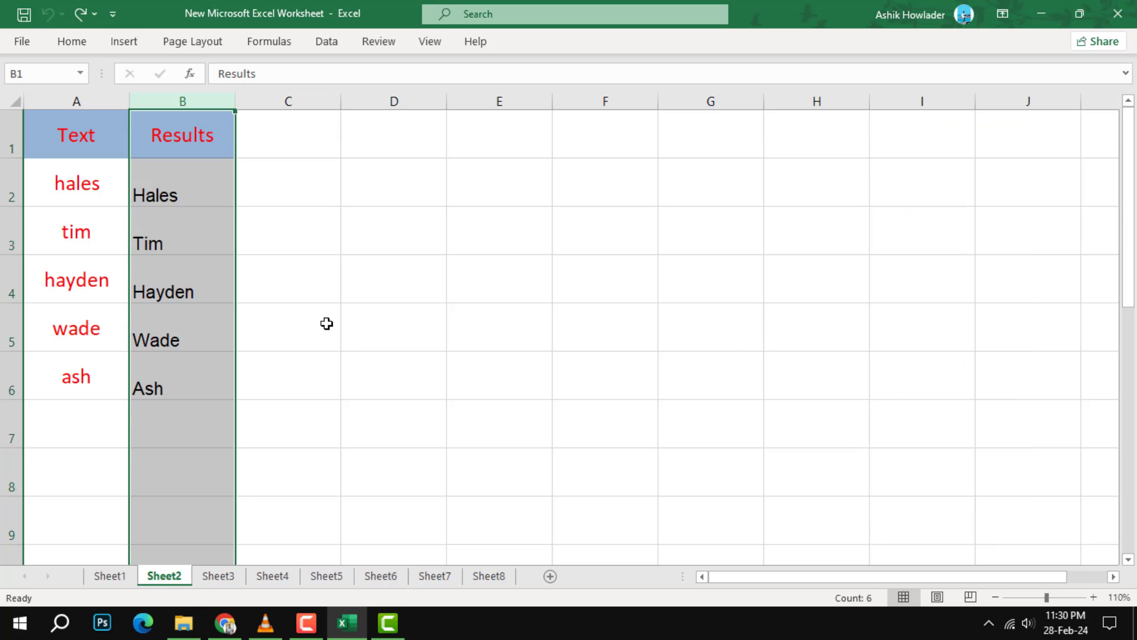
{"action": "left_click", "coordinate": [288, 327]}
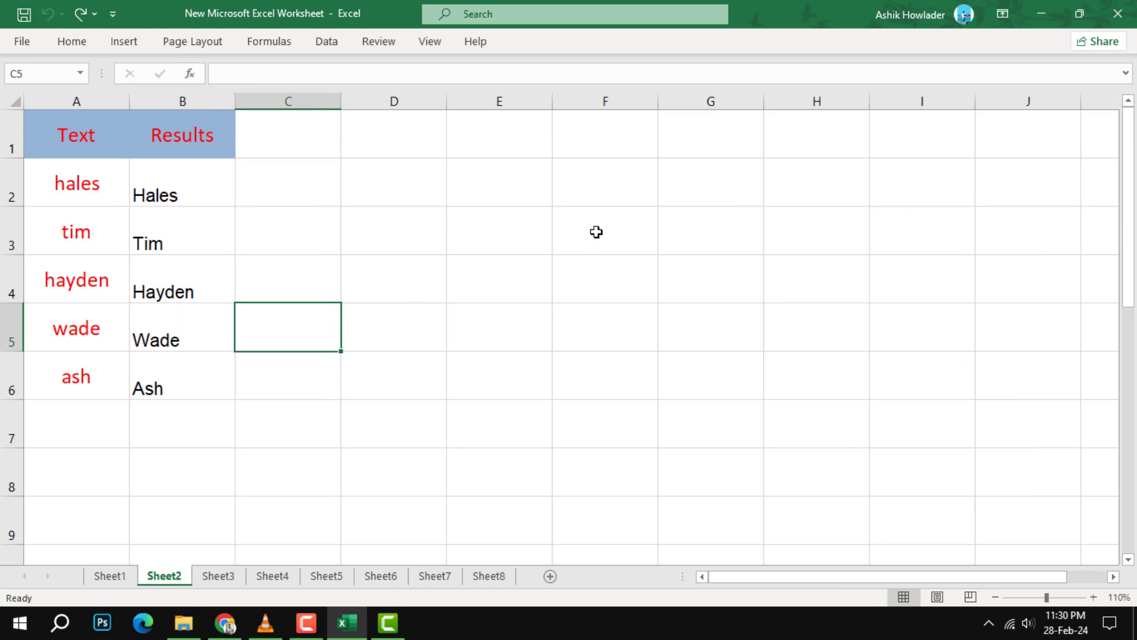
{"action": "mouse_move", "coordinate": [542, 150]}
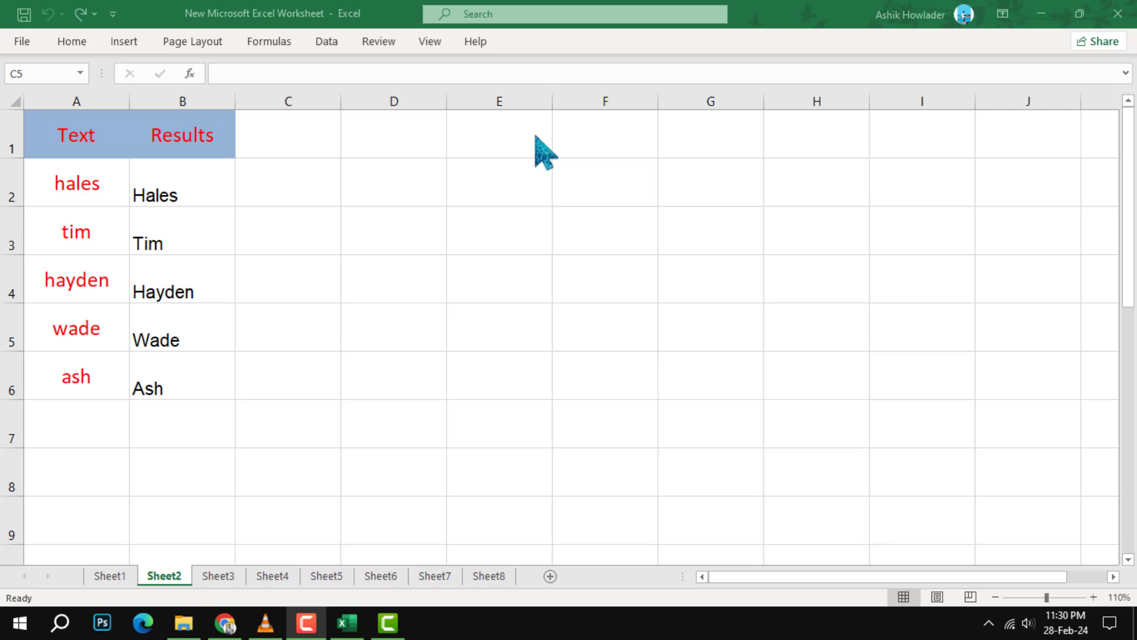